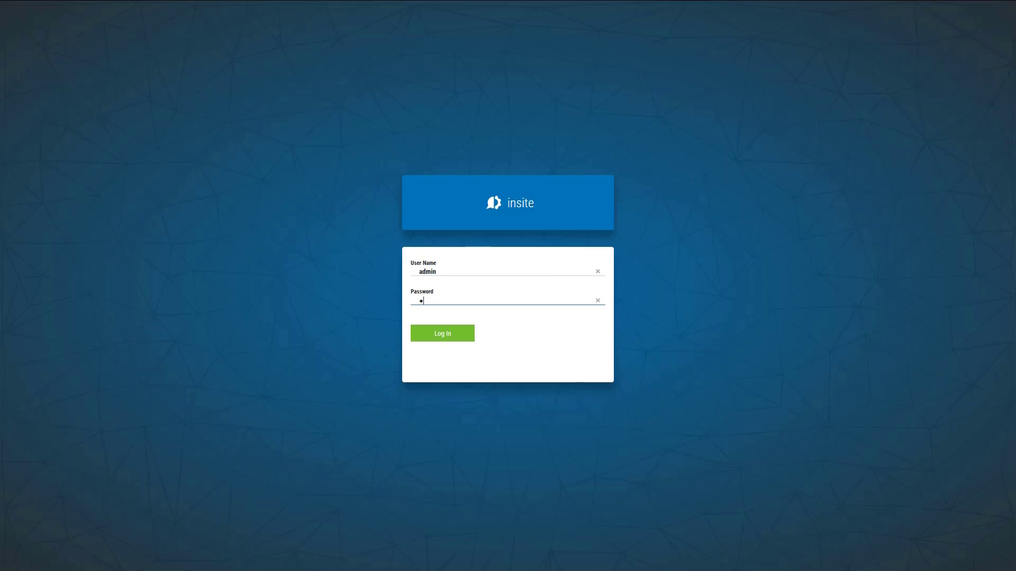
- Log in to Insite to reach the PowerHA Status dashboard showing active nodes HA and PROD
{"action": "left_click", "coordinate": [442, 333]}
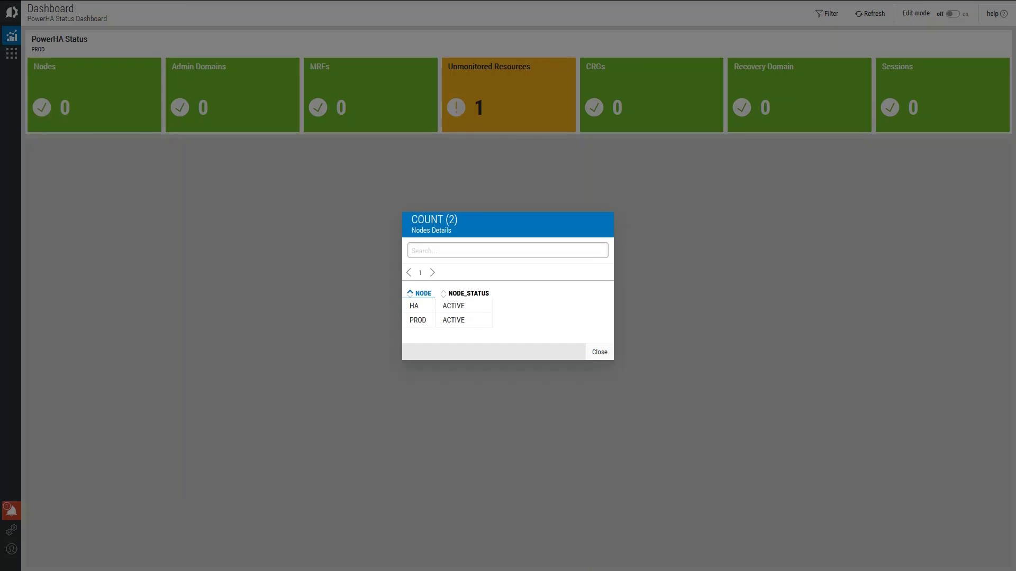
{"action": "left_click", "coordinate": [598, 352]}
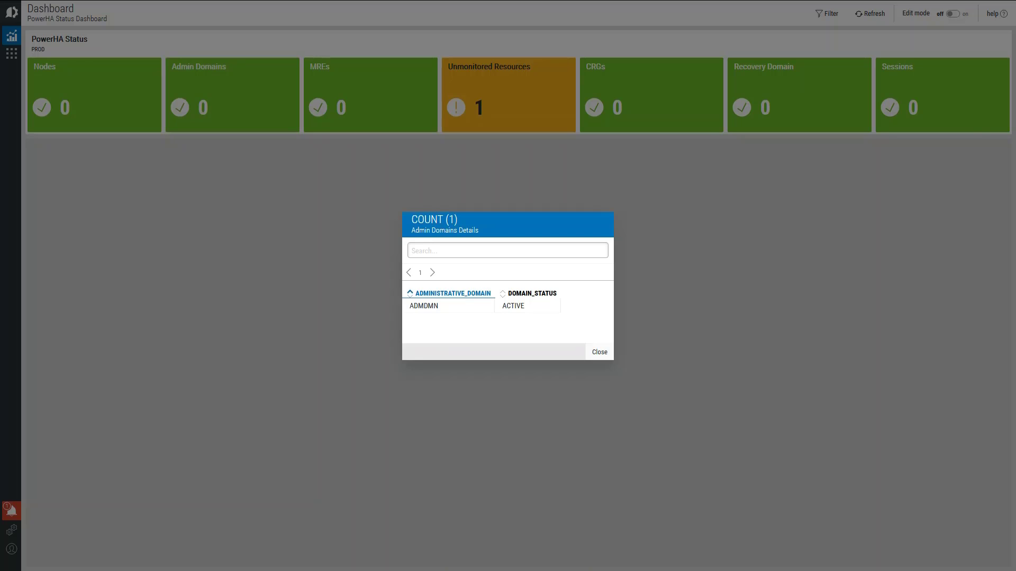
{"action": "left_click", "coordinate": [598, 352]}
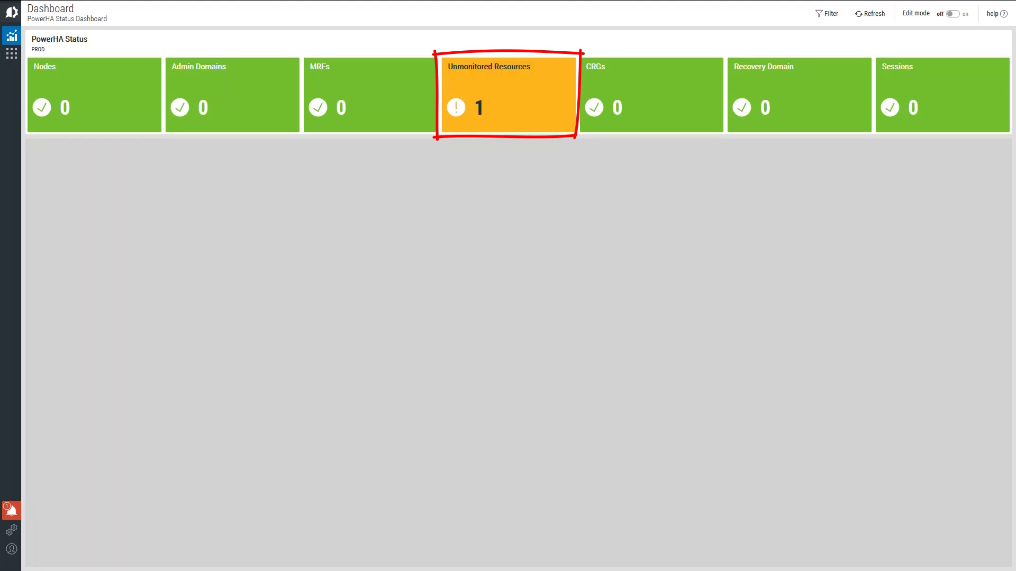
- View and dismiss the single unmonitored resource's details on the Unmonitored Resources tile
{"action": "left_click", "coordinate": [506, 95]}
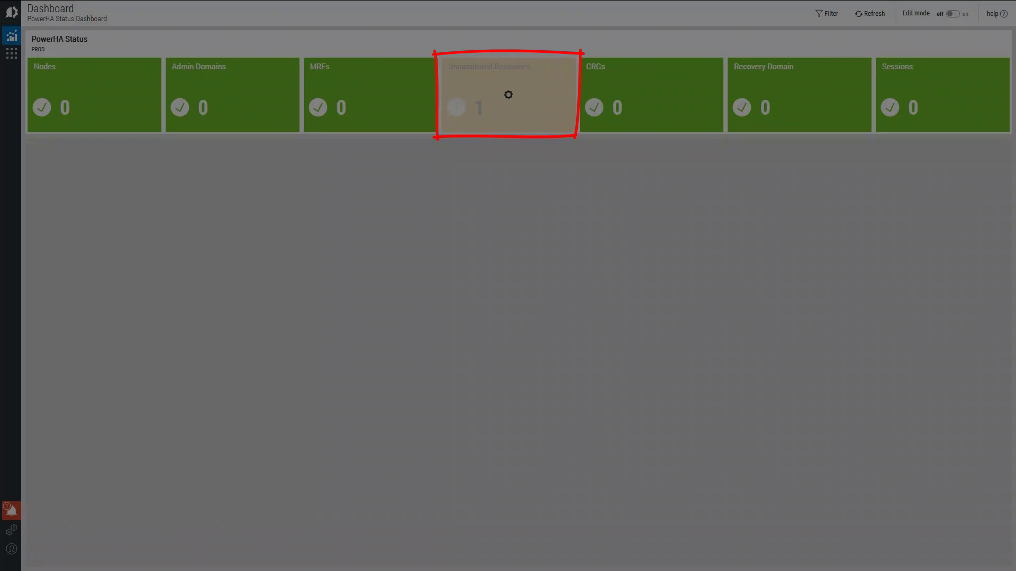
{"action": "left_click", "coordinate": [507, 95]}
{"action": "type", "text": "addcad"}
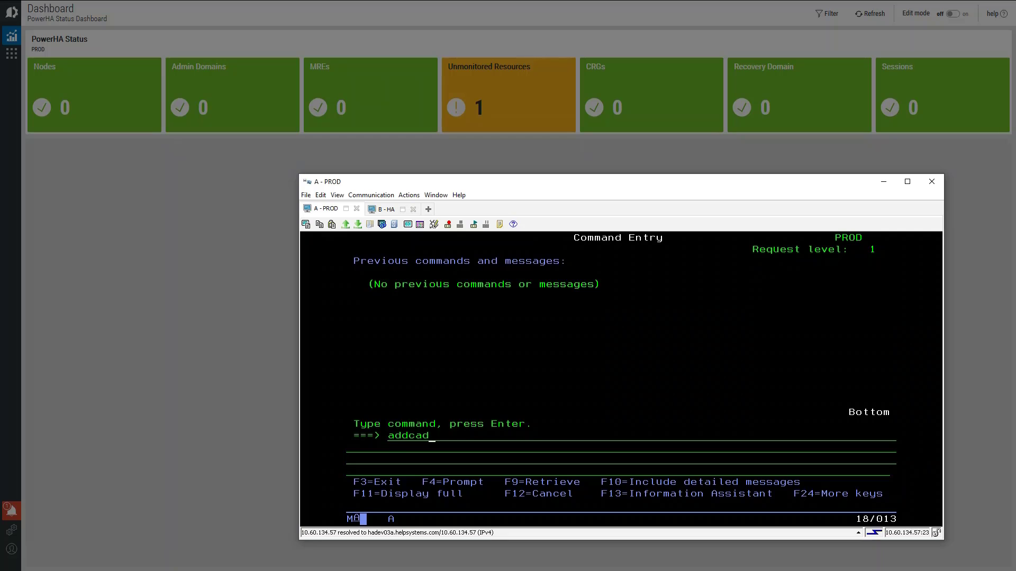
- Run ADDCADMRE with monitored resource *all and type *JOBD to add all job descriptions
{"action": "key", "text": "Enter"}
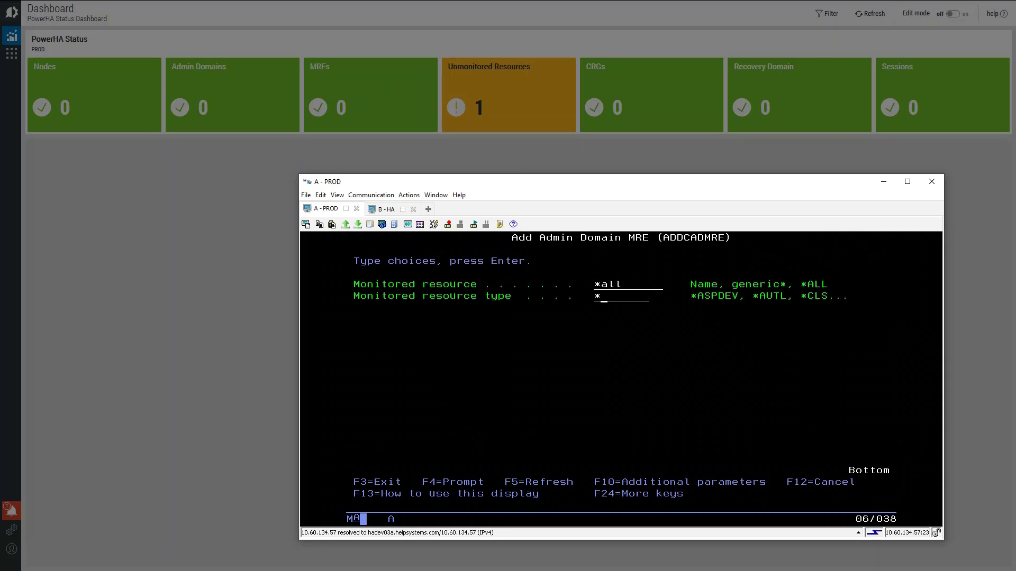
{"action": "key", "text": "Enter"}
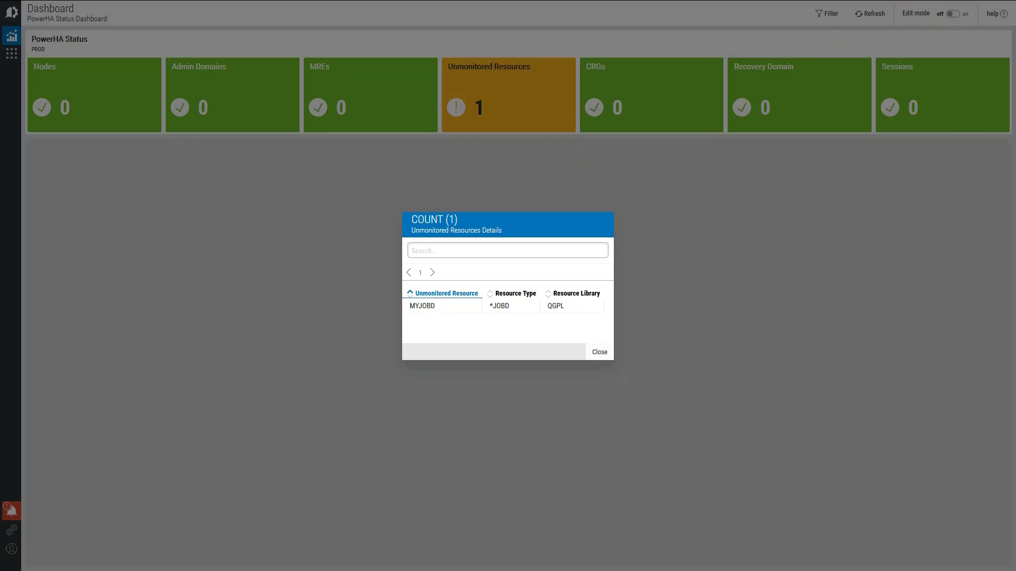
- Confirm zero unmonitored resources and review active *DEV CRG MYCRG with PROD as primary
{"action": "left_click", "coordinate": [598, 352]}
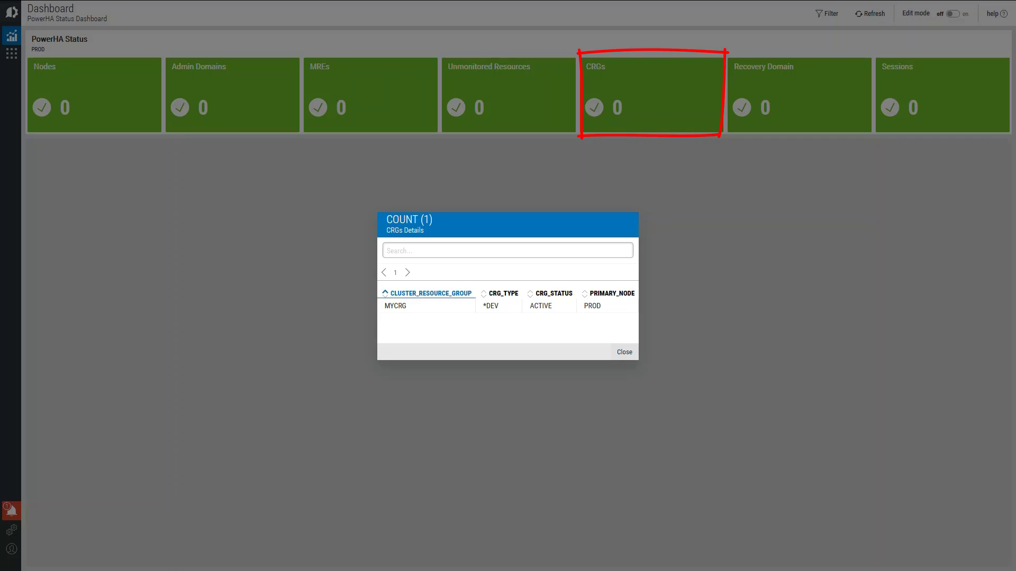
{"action": "left_click", "coordinate": [623, 352]}
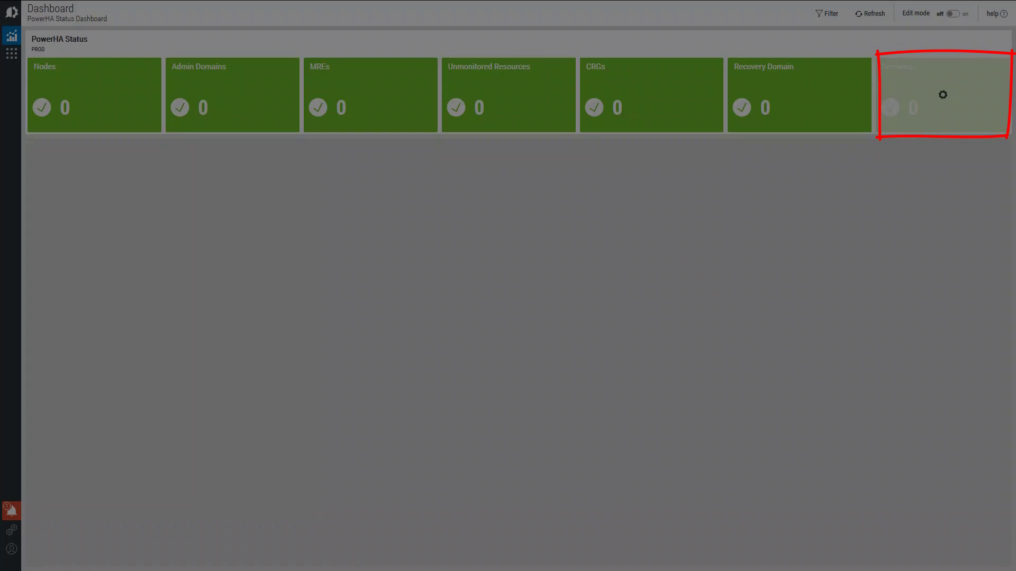
{"action": "left_click", "coordinate": [942, 95]}
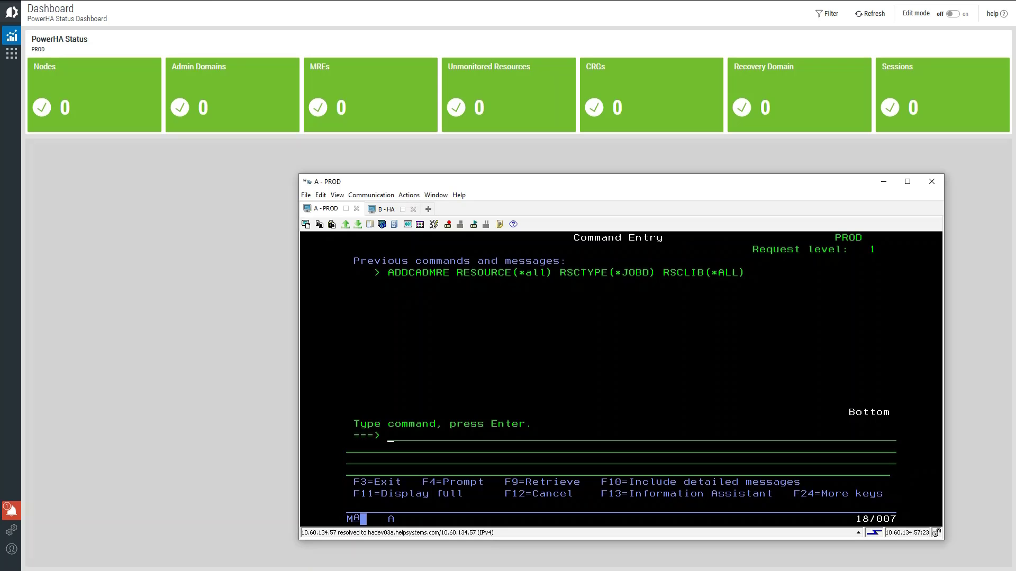
- Suspend MYSSN with 'chgaspssn myssn *suspend' and open the flagged Recovery Domain details
{"action": "type", "text": "chgaspssn myssn"}
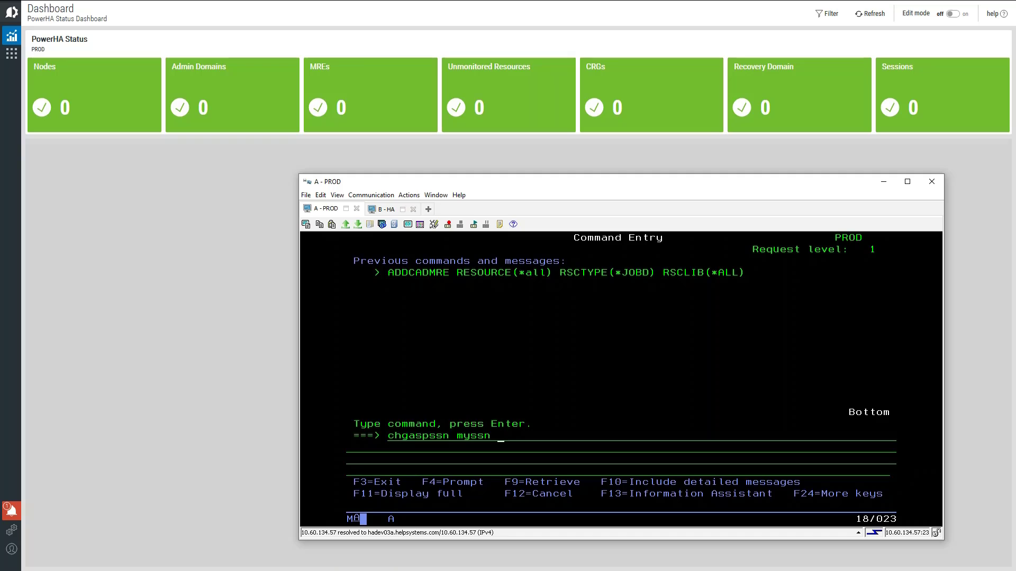
{"action": "type", "text": "*suspend"}
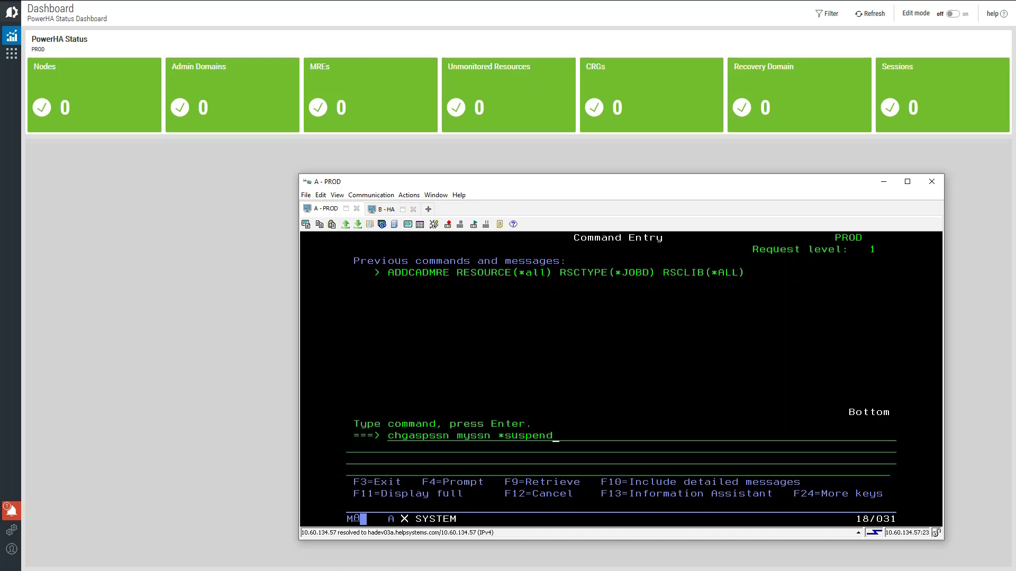
{"action": "key", "text": "Enter"}
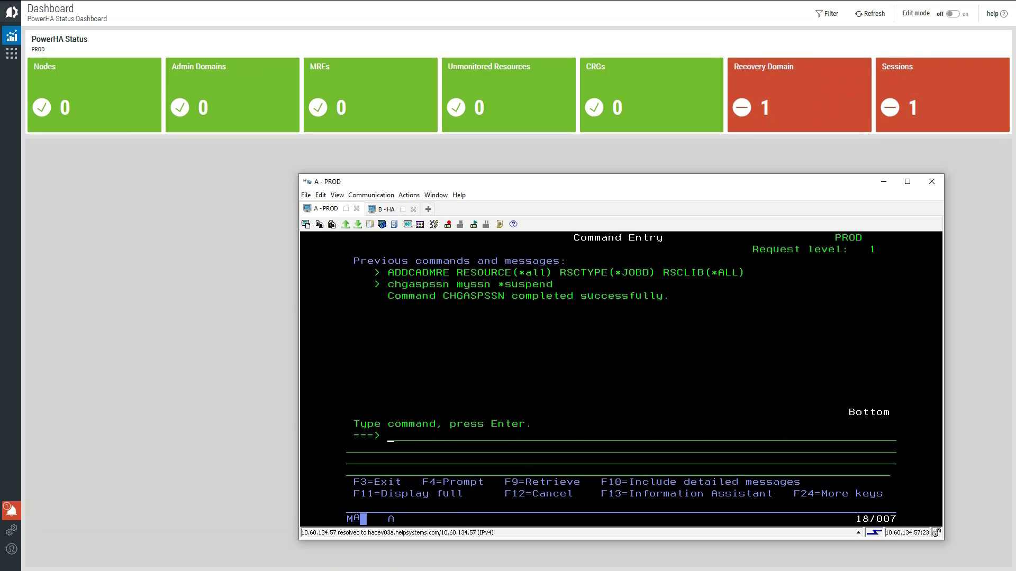
{"action": "left_click", "coordinate": [798, 95]}
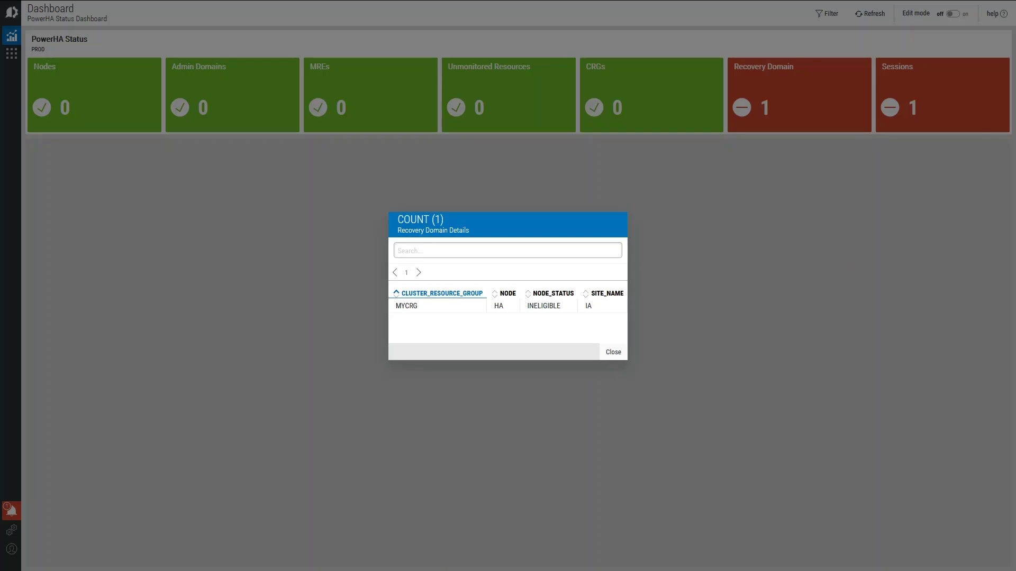
- Review the ineligible HA recovery domain and MYSSN's SUSPENDED copy status, then resume MYSSN
{"action": "double_click", "coordinate": [543, 306]}
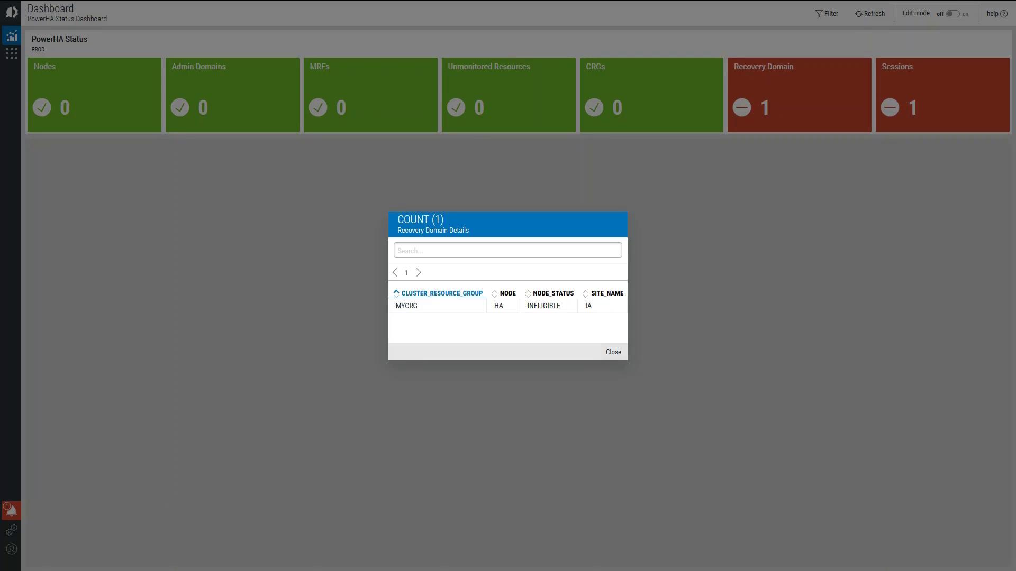
{"action": "left_click", "coordinate": [612, 352]}
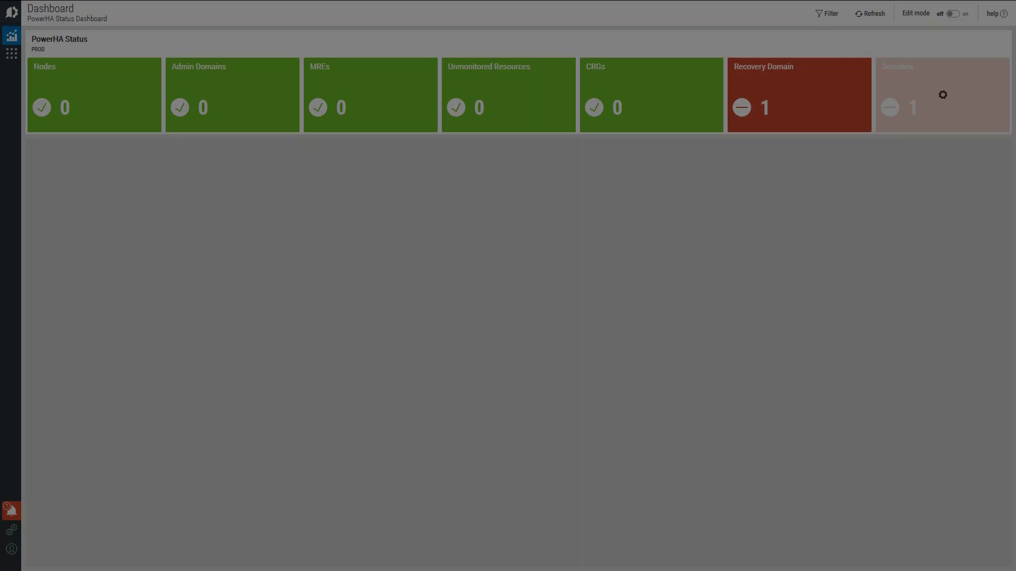
{"action": "left_click", "coordinate": [941, 95]}
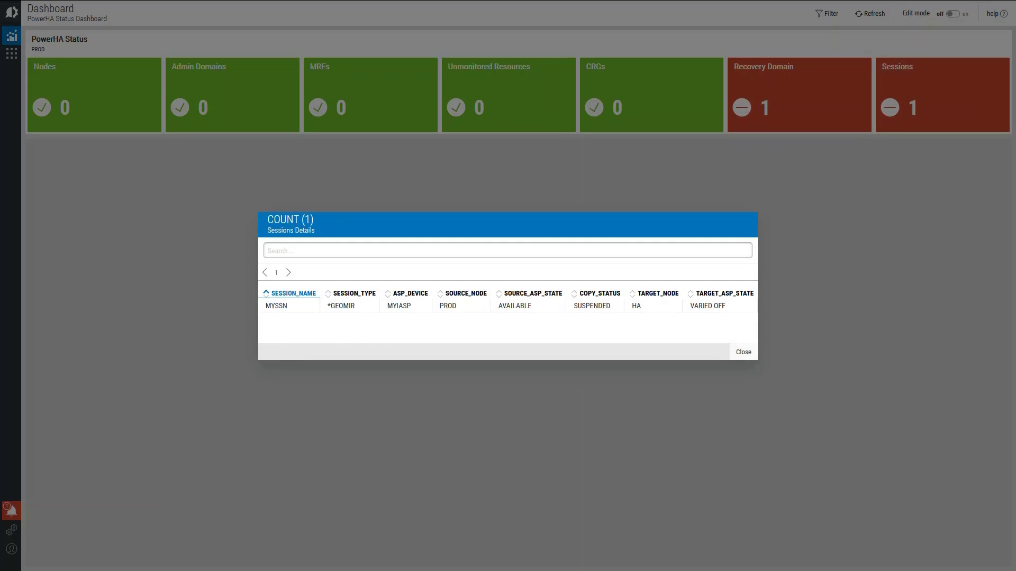
{"action": "double_click", "coordinate": [590, 306]}
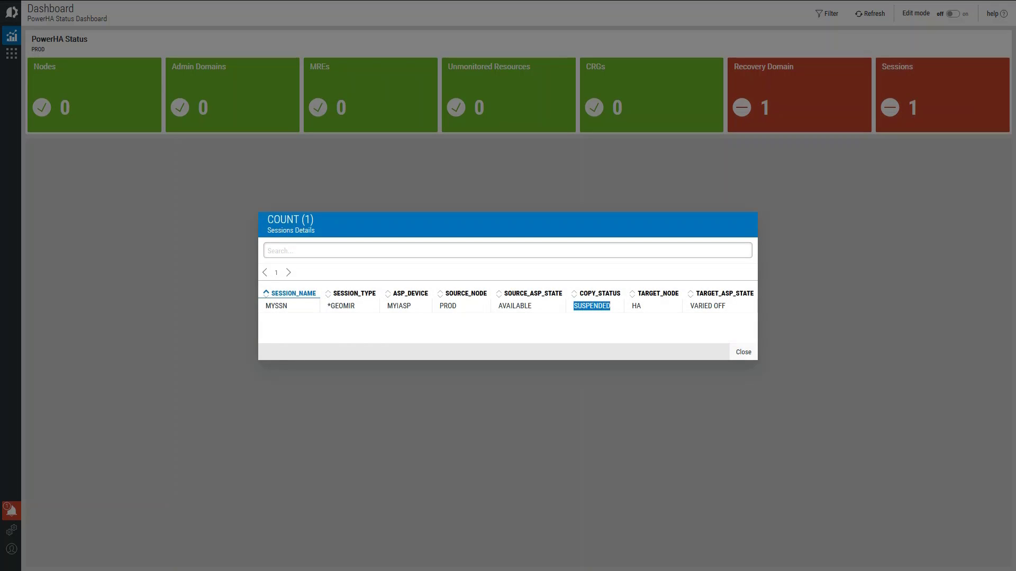
{"action": "left_click", "coordinate": [742, 352]}
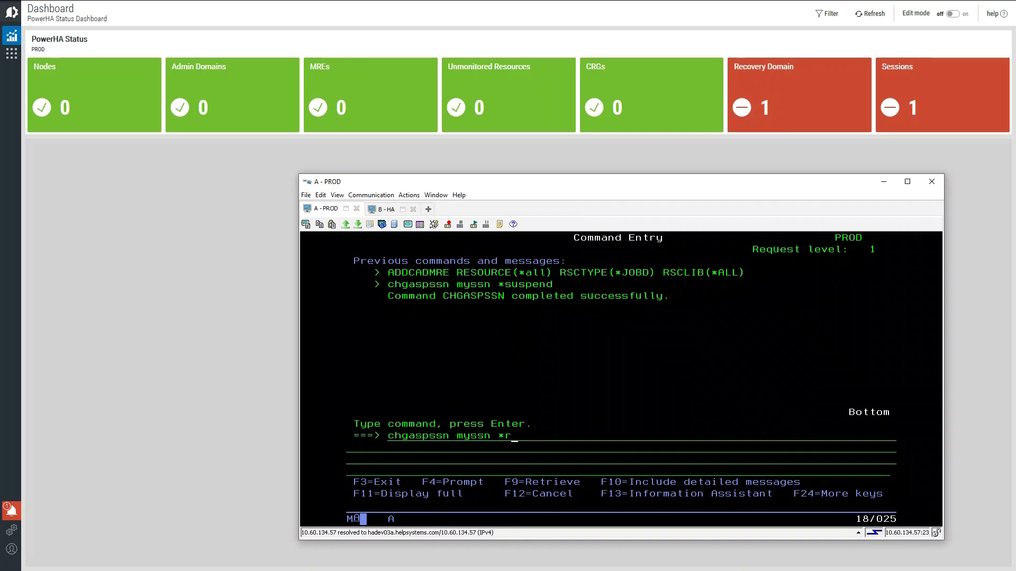
{"action": "key", "text": "Enter"}
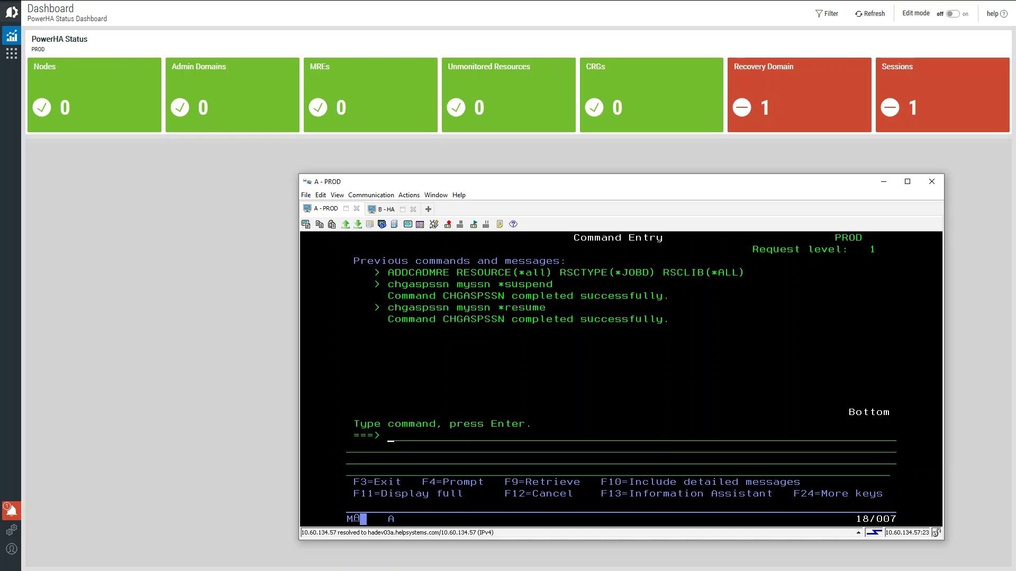